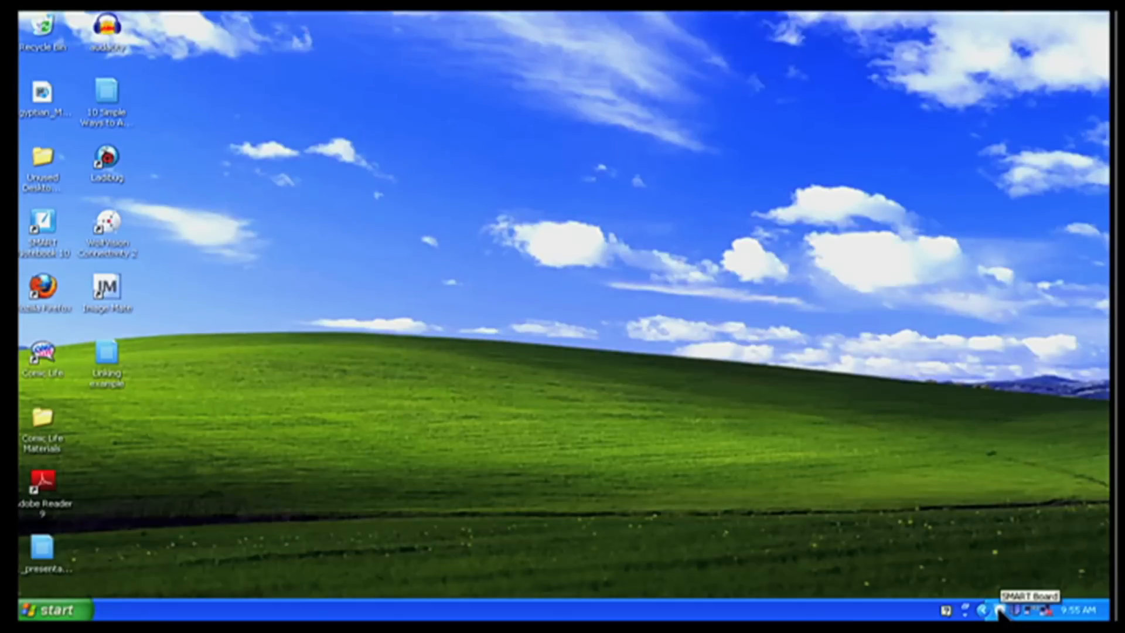
Show the floating tools from the SMART Board tray menu.
{"action": "left_click", "coordinate": [1002, 610]}
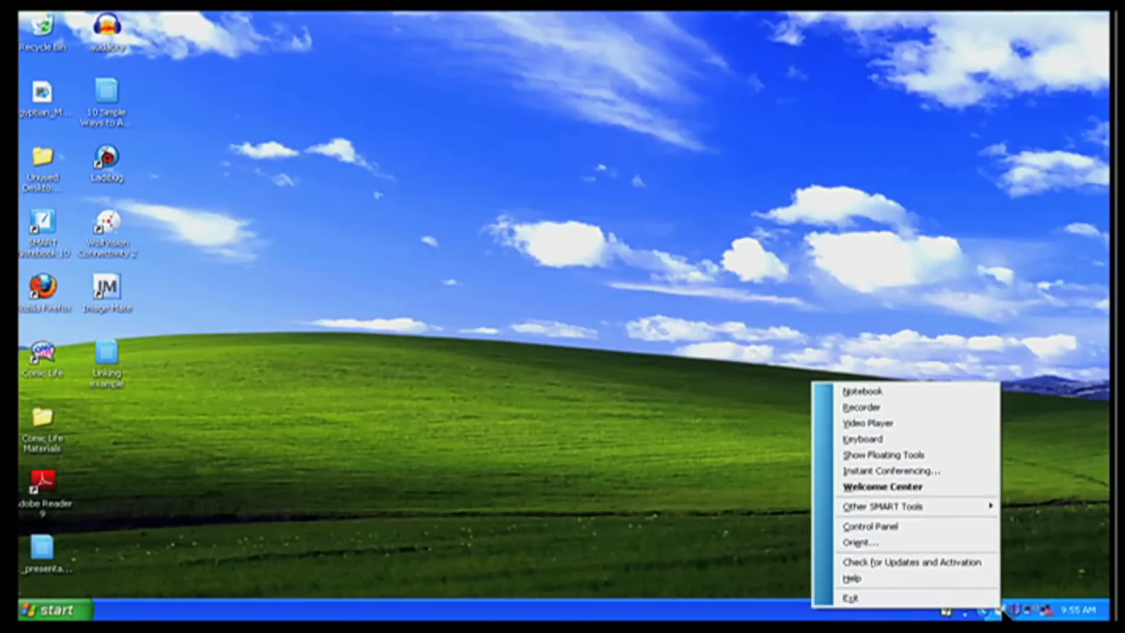
{"action": "mouse_move", "coordinate": [933, 526]}
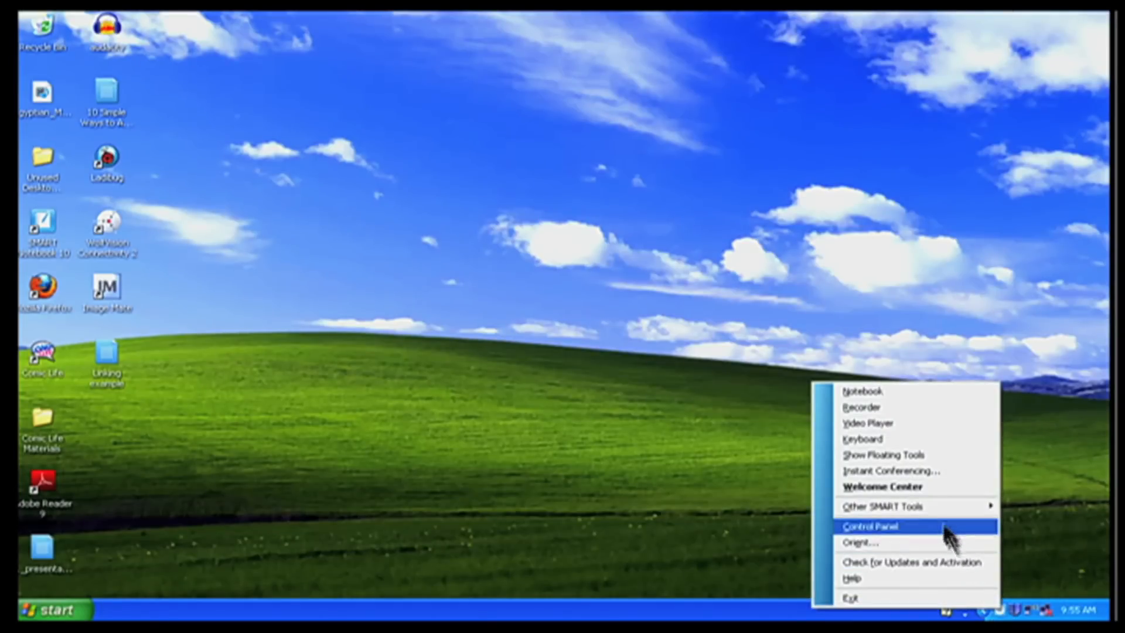
{"action": "mouse_move", "coordinate": [919, 454]}
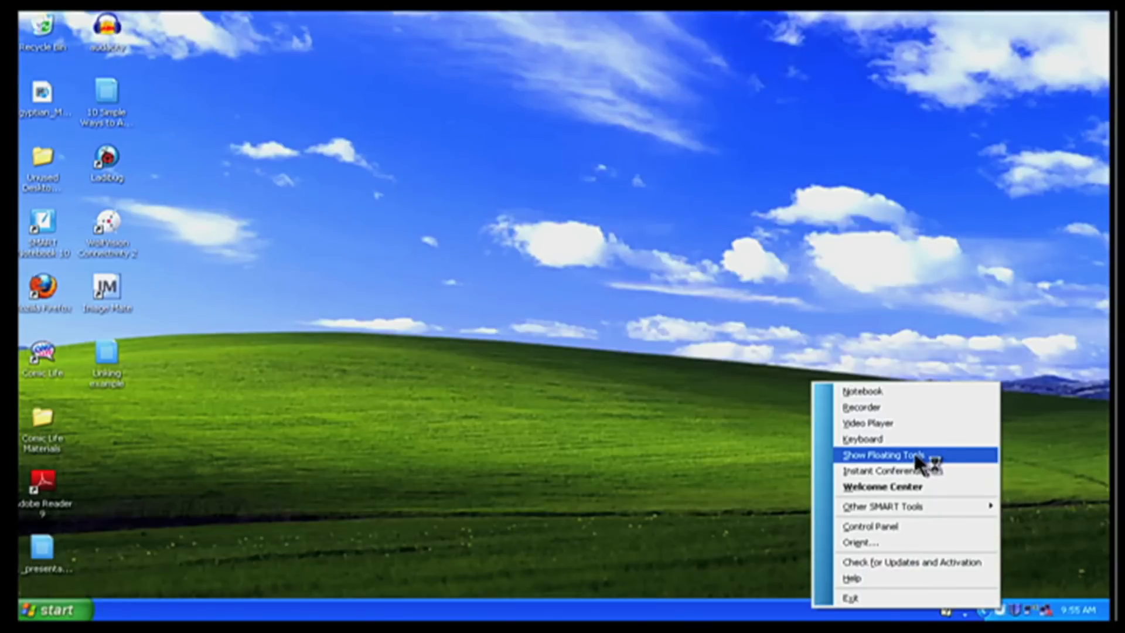
{"action": "left_click", "coordinate": [882, 455]}
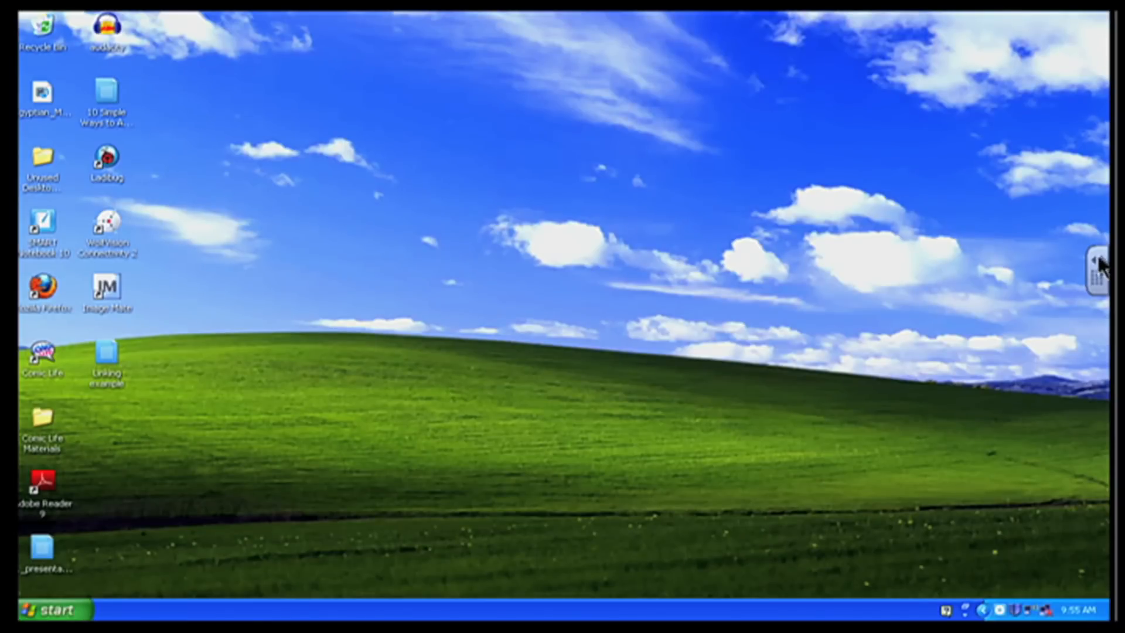
Expand the collapsed floating toolbar into its full column of tools.
{"action": "left_click", "coordinate": [1091, 270]}
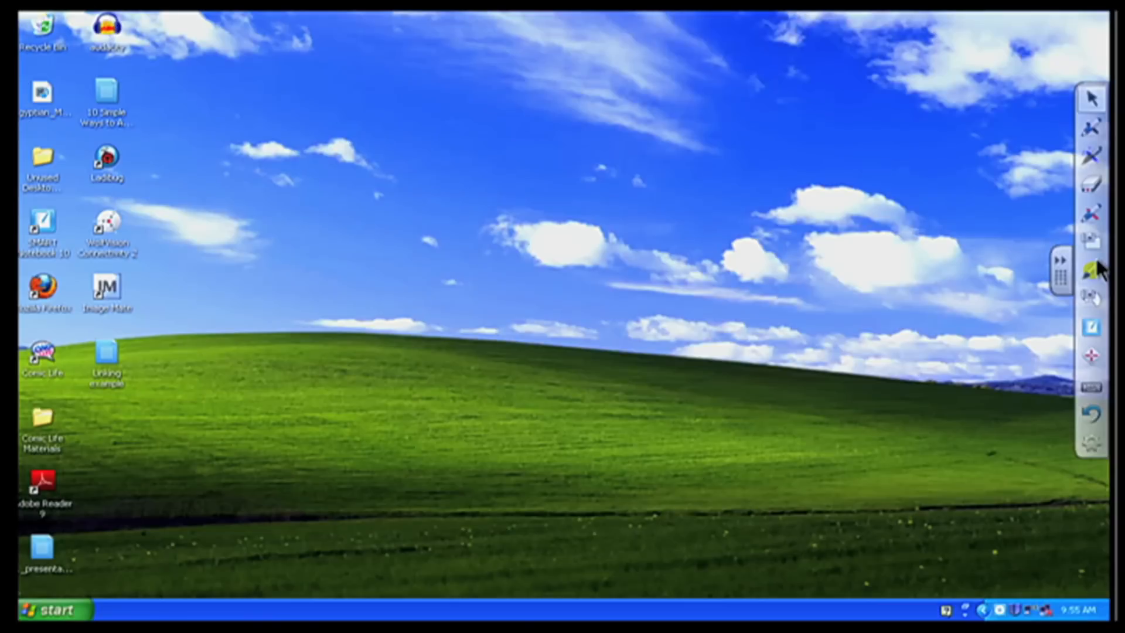
{"action": "mouse_move", "coordinate": [1095, 132]}
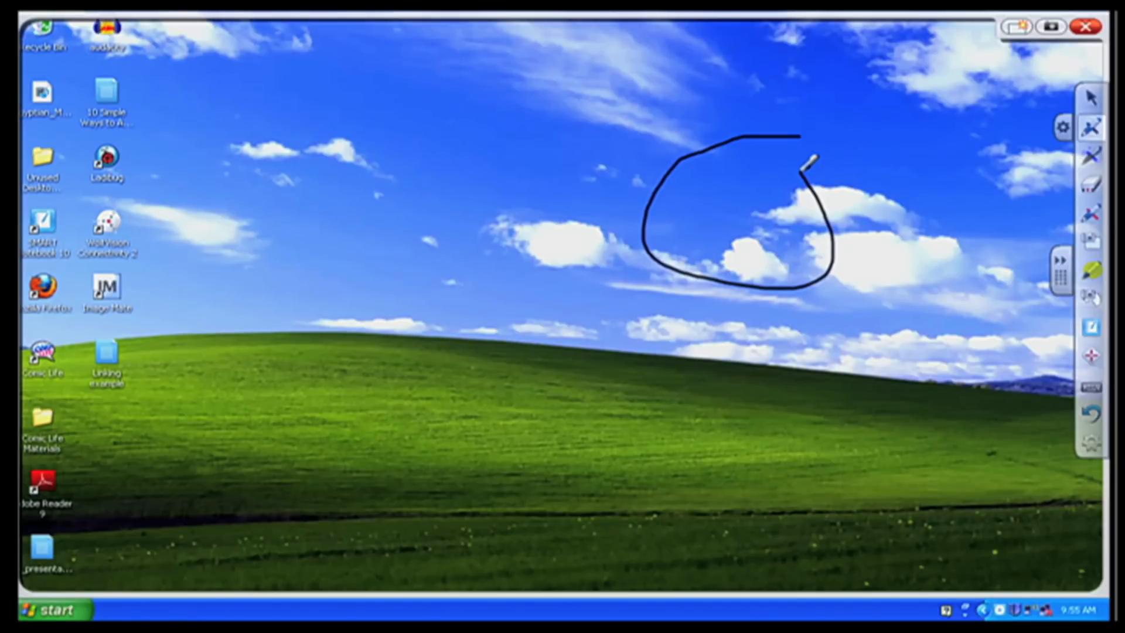
{"action": "mouse_move", "coordinate": [1091, 176]}
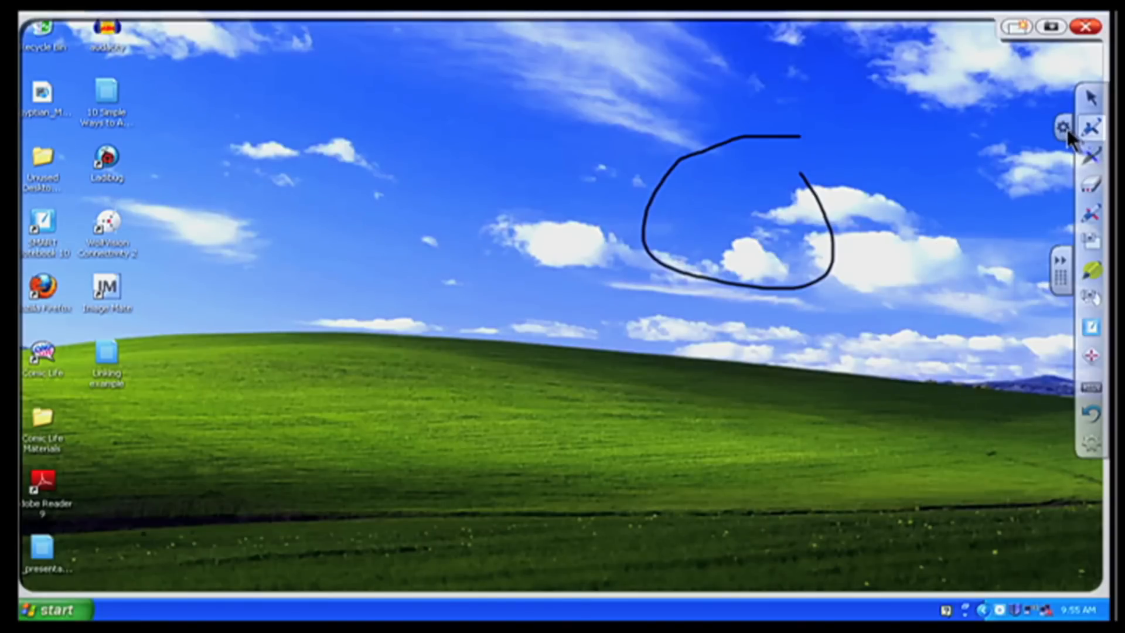
Draw a red squiggle beside the black loop and start customizing the floating tools.
{"action": "left_click", "coordinate": [1063, 127]}
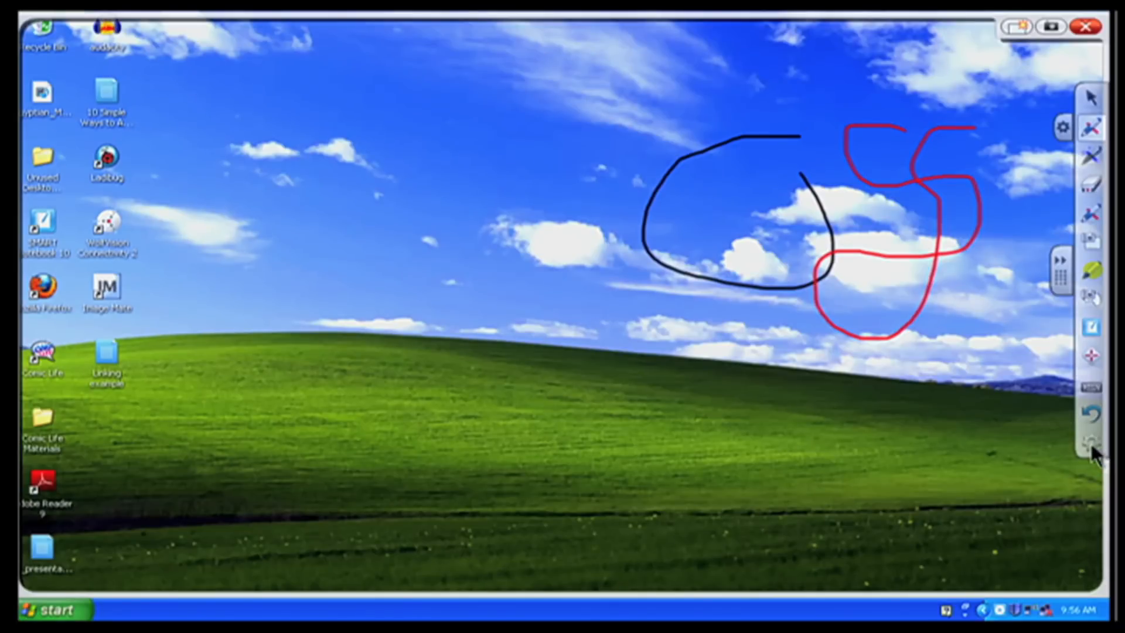
{"action": "left_click", "coordinate": [1089, 439]}
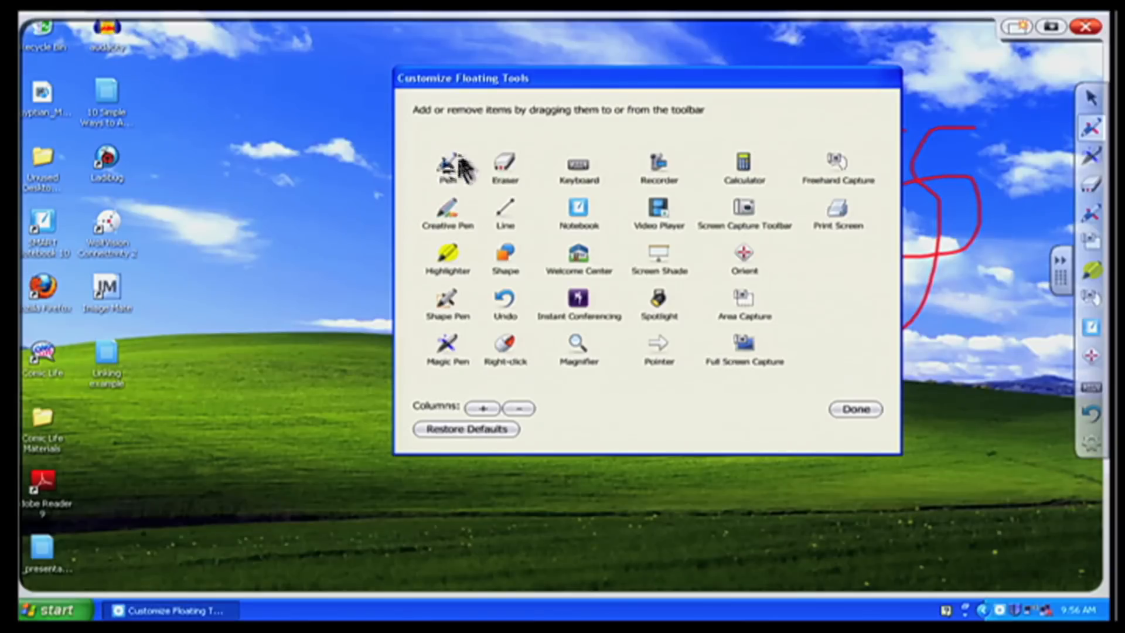
{"action": "mouse_move", "coordinate": [453, 169]}
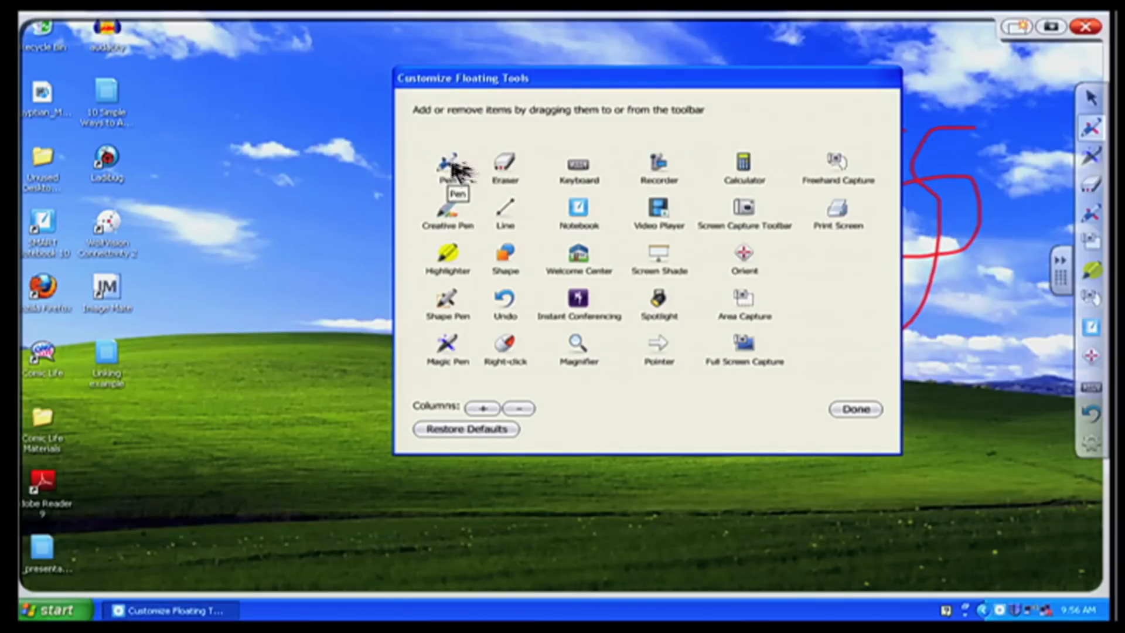
{"action": "mouse_move", "coordinate": [524, 194]}
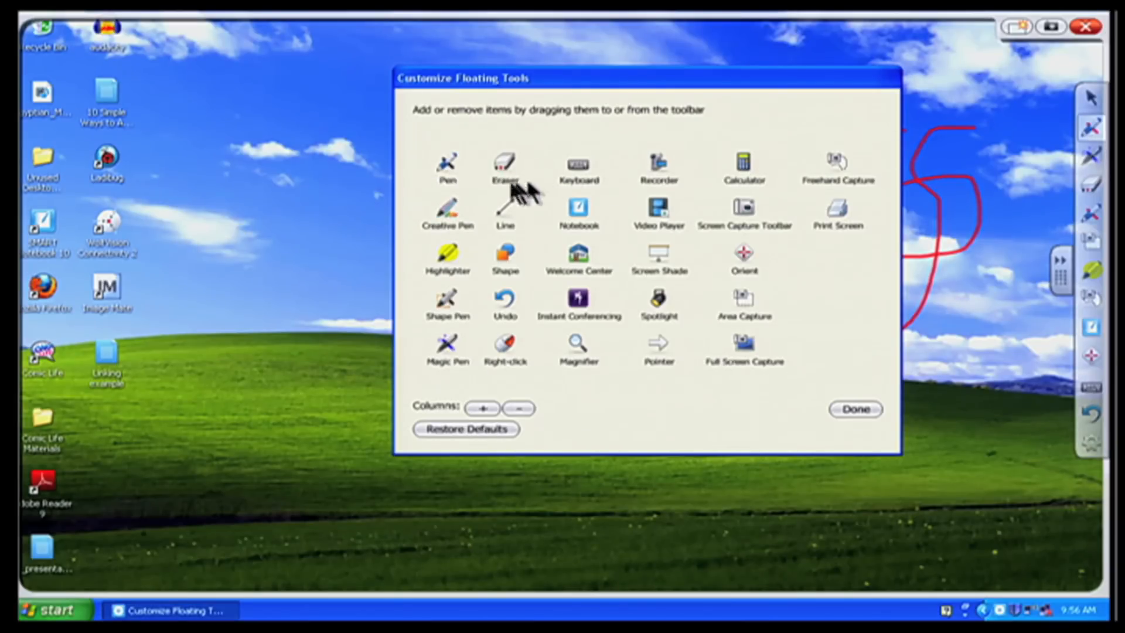
{"action": "mouse_move", "coordinate": [609, 186]}
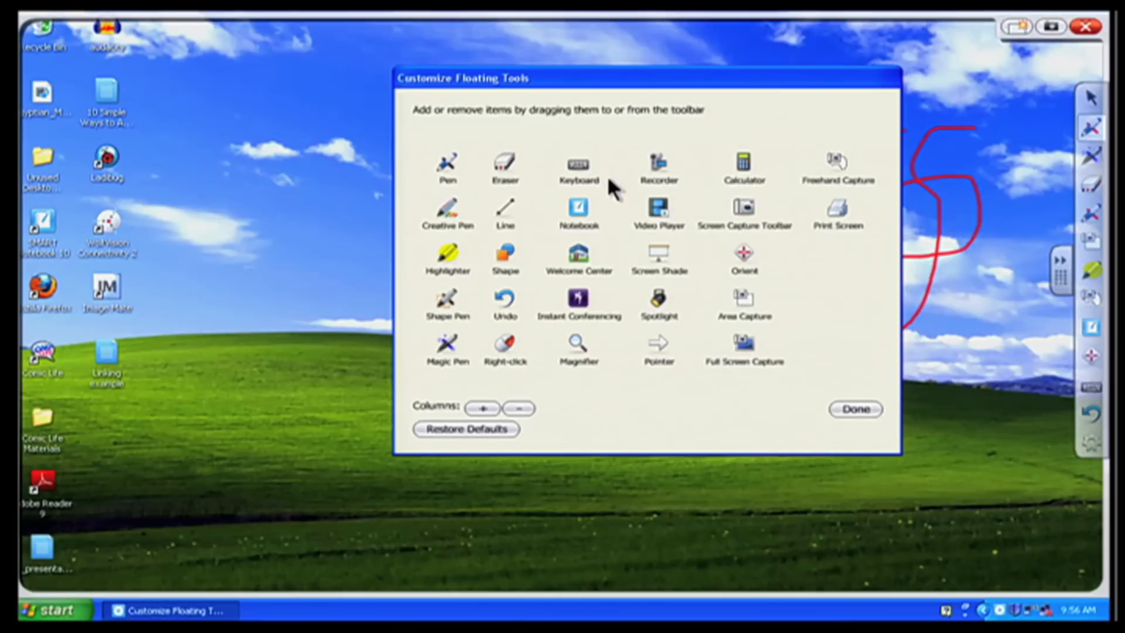
{"action": "mouse_move", "coordinate": [447, 165]}
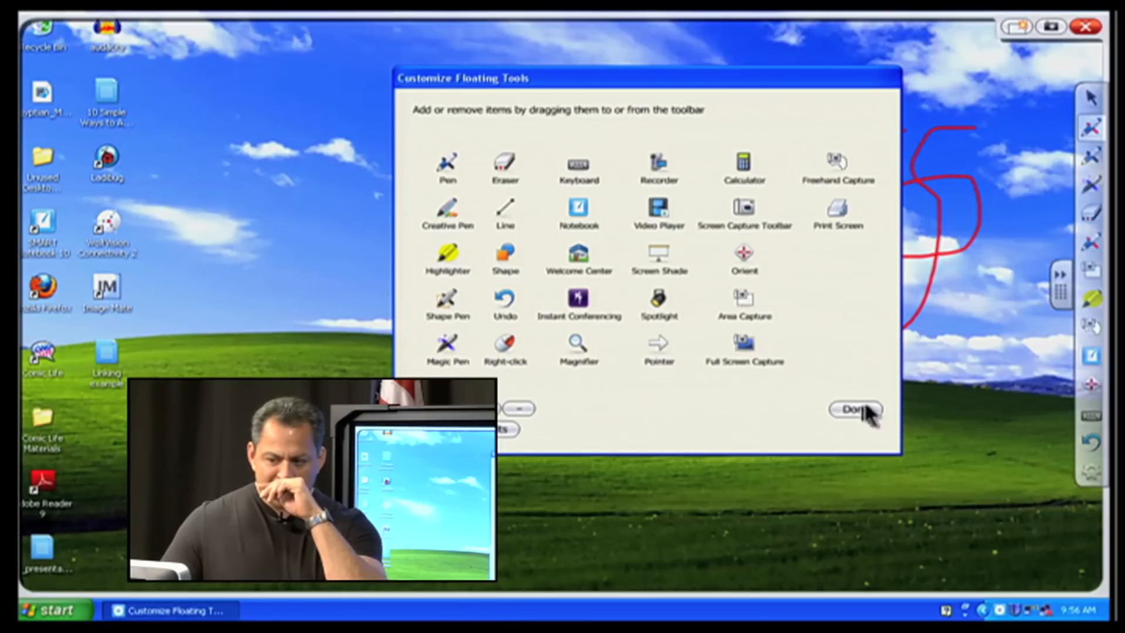
Finish customizing and draw a second black loop and a long red arc.
{"action": "left_click", "coordinate": [855, 410]}
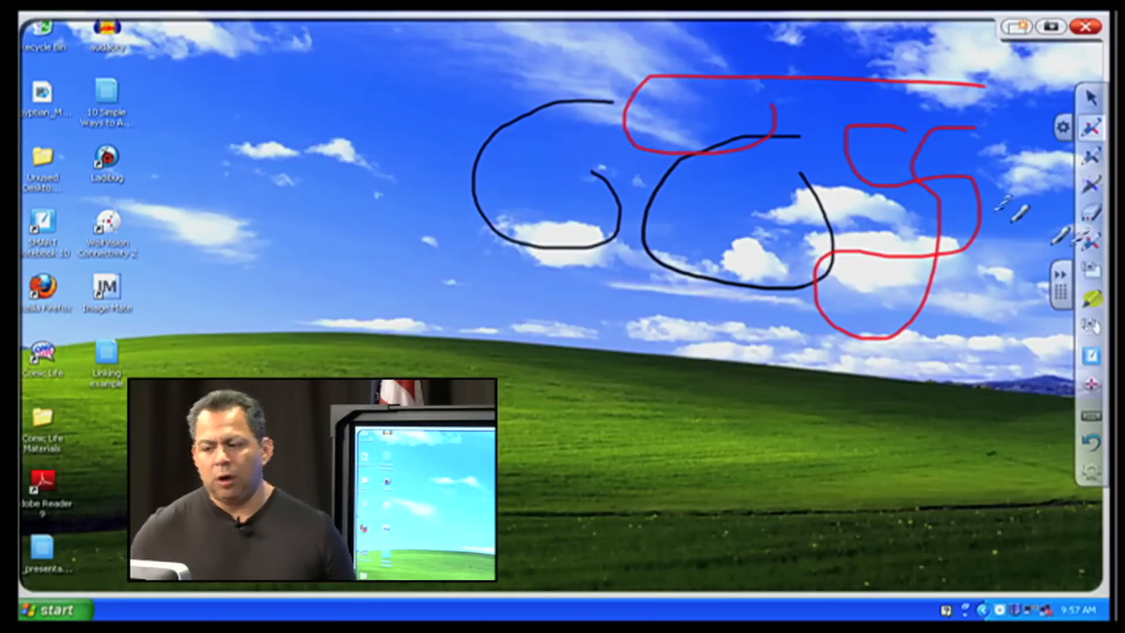
Reopen Customize Floating Tools to add a second highlighter.
{"action": "left_click", "coordinate": [1064, 125]}
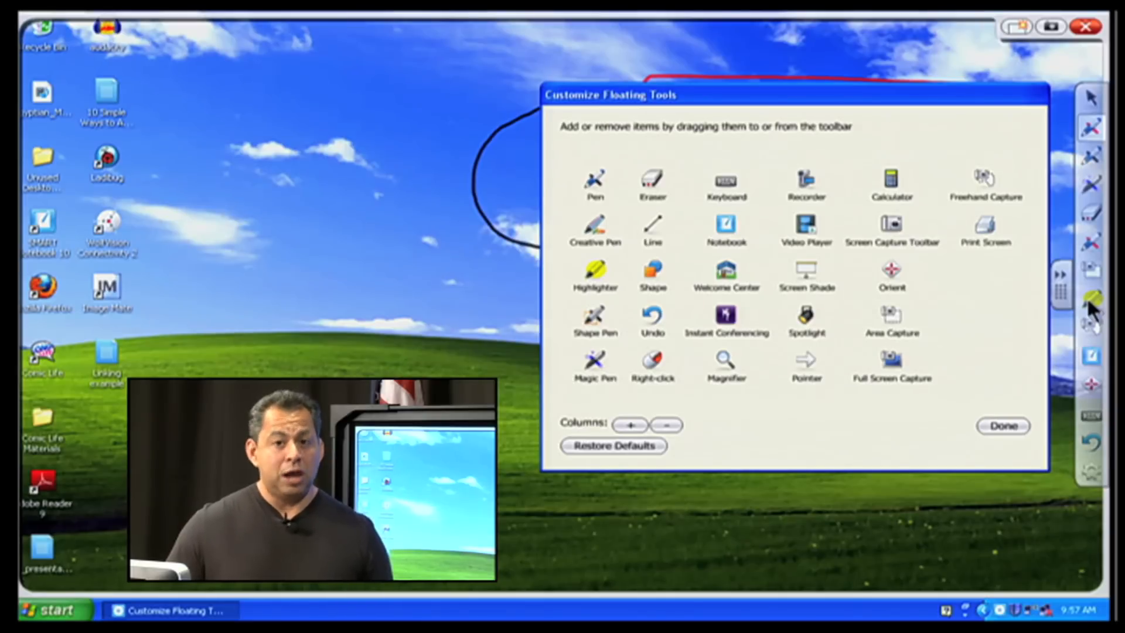
{"action": "mouse_move", "coordinate": [700, 284]}
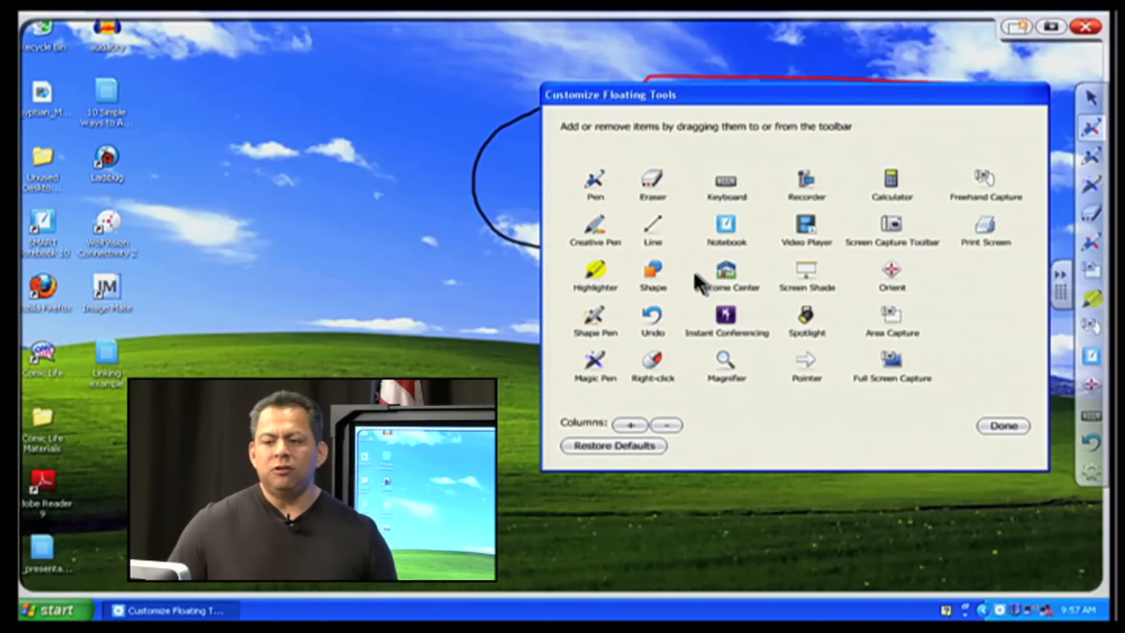
{"action": "mouse_move", "coordinate": [594, 277]}
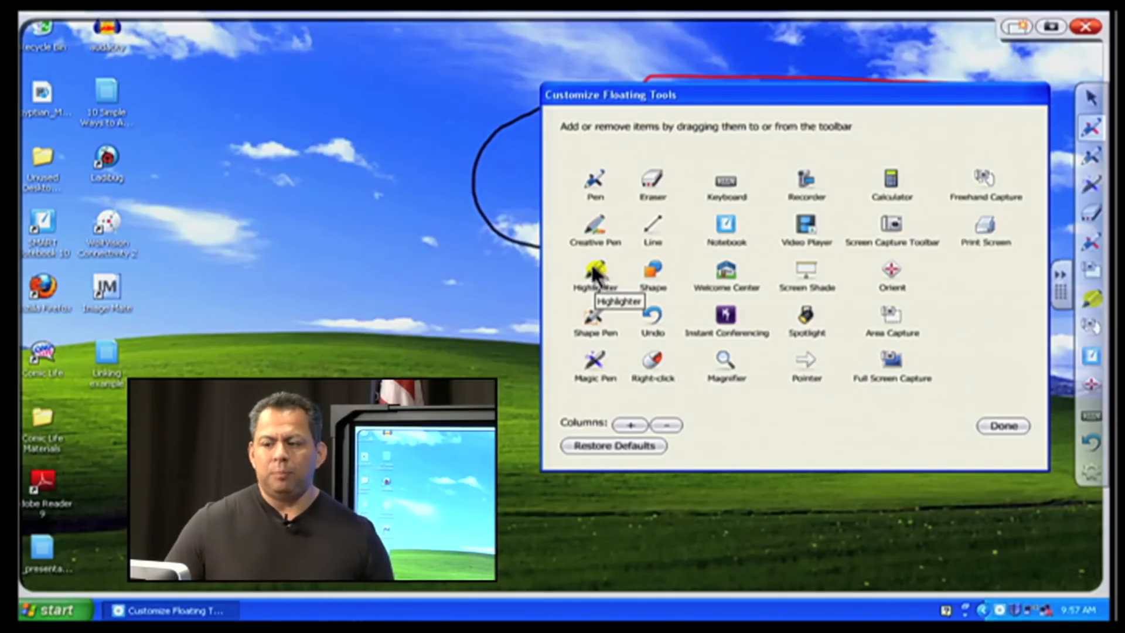
{"action": "mouse_move", "coordinate": [1102, 319]}
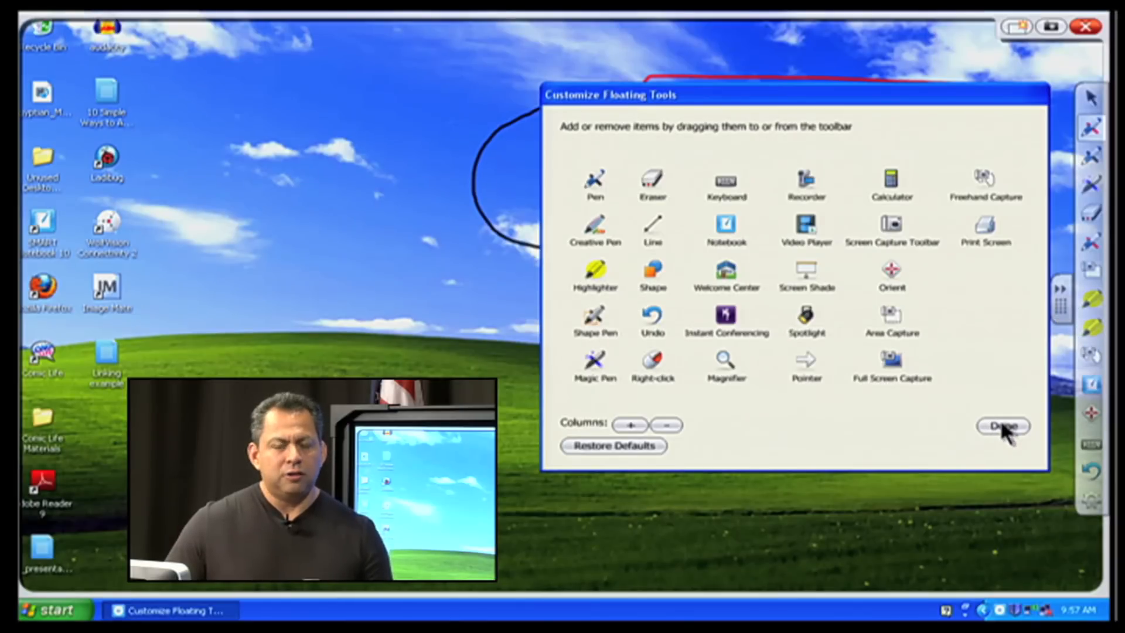
Keep the second highlighter and set its colour to lime green.
{"action": "left_click", "coordinate": [1002, 426]}
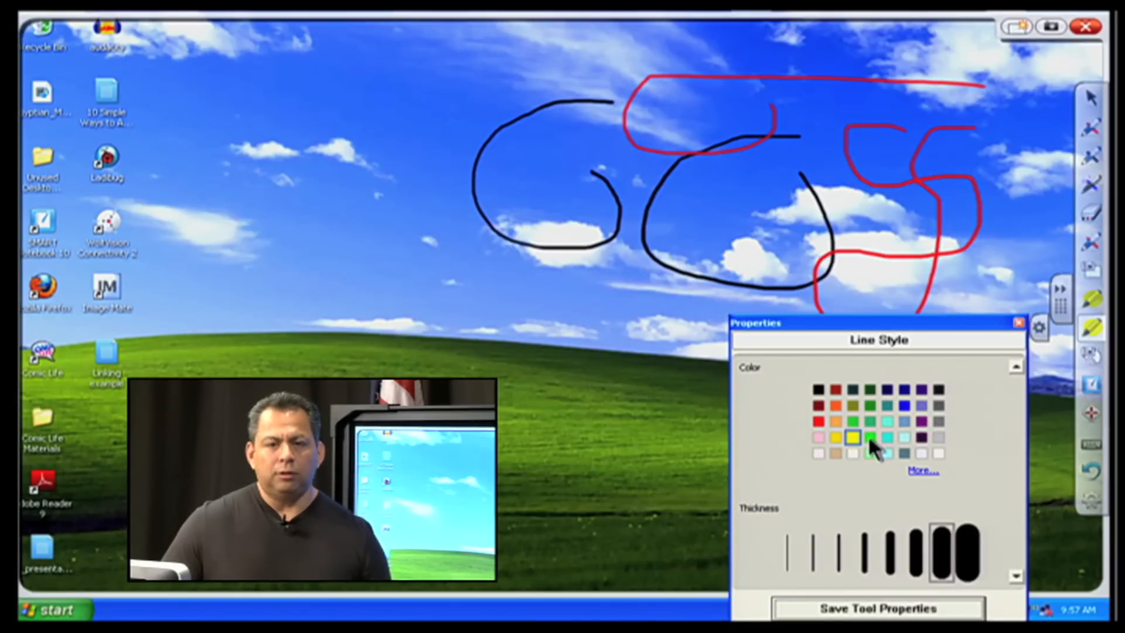
{"action": "left_click", "coordinate": [869, 437]}
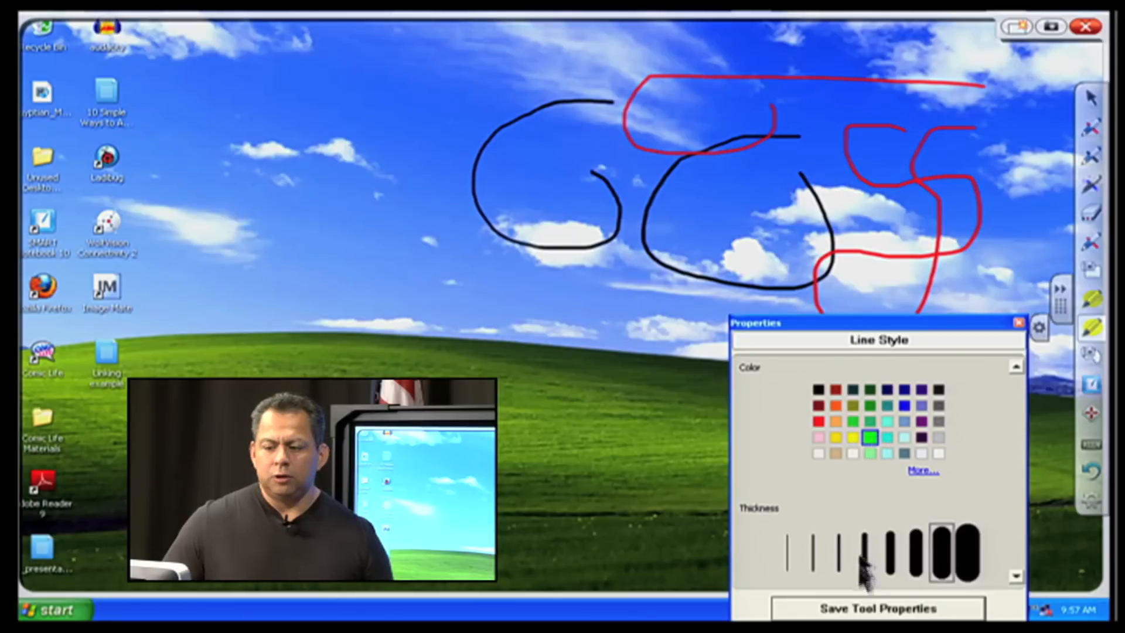